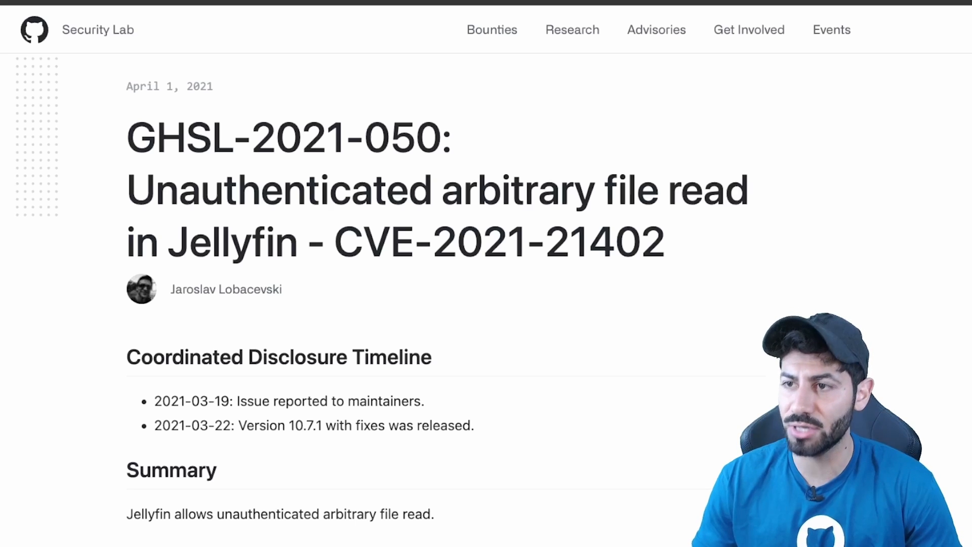
Step: Scroll the GHSL-2021-050 advisory down to Issue 1 on the stream.mp3/stream.aac file read
scroll("down", 3)
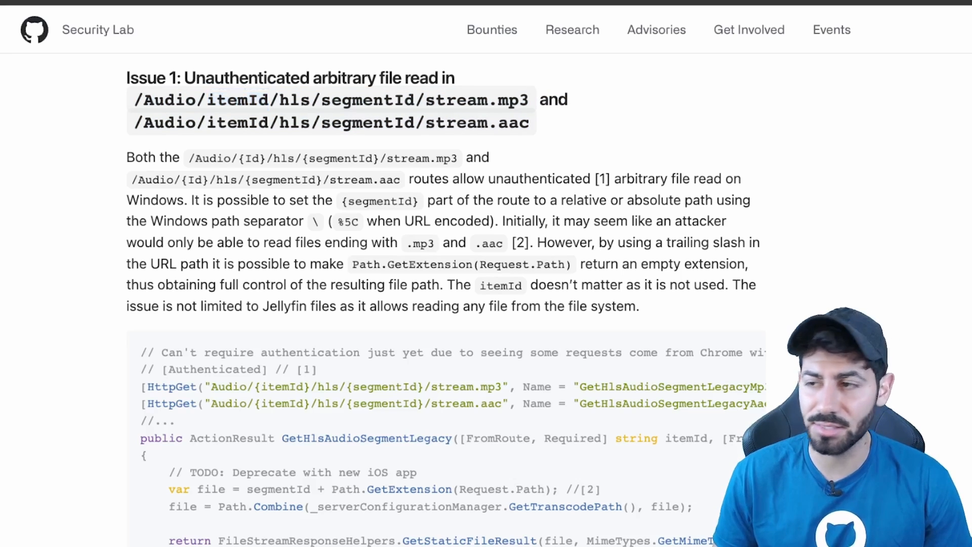
double_click(367, 99)
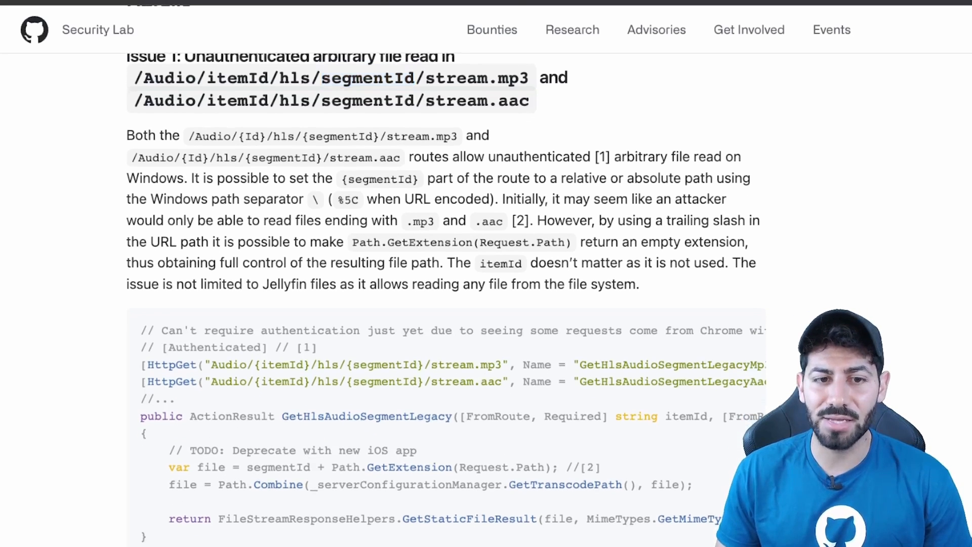
Step: Highlight the 'Windows path separator \ (%5C)' text and the GET request fetching jellyfin.db
left_click_drag(126, 199, 364, 199)
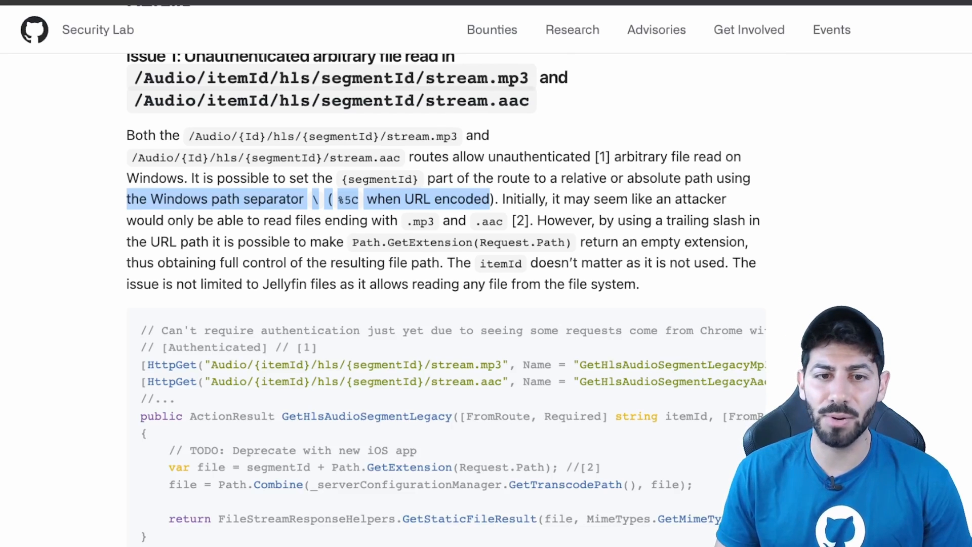
scroll("down", 3)
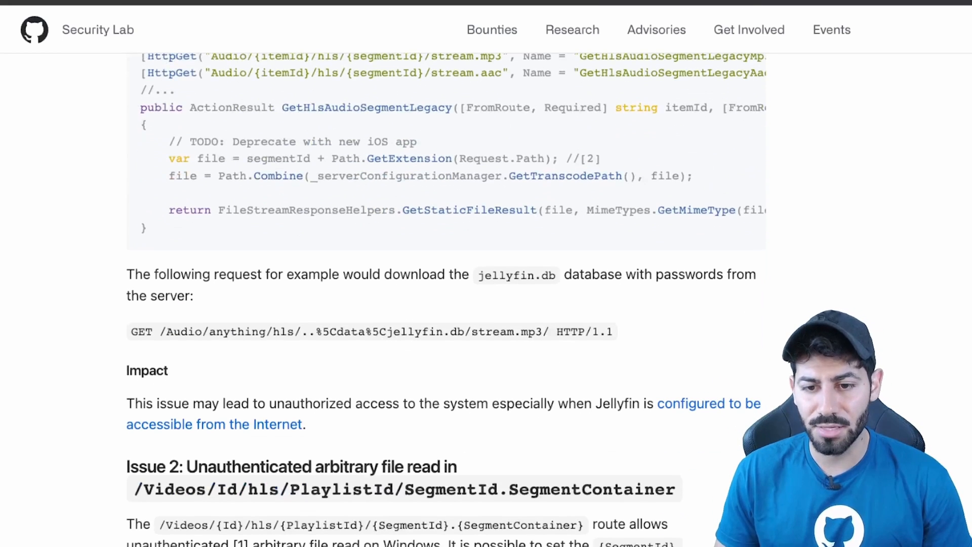
triple_click(371, 331)
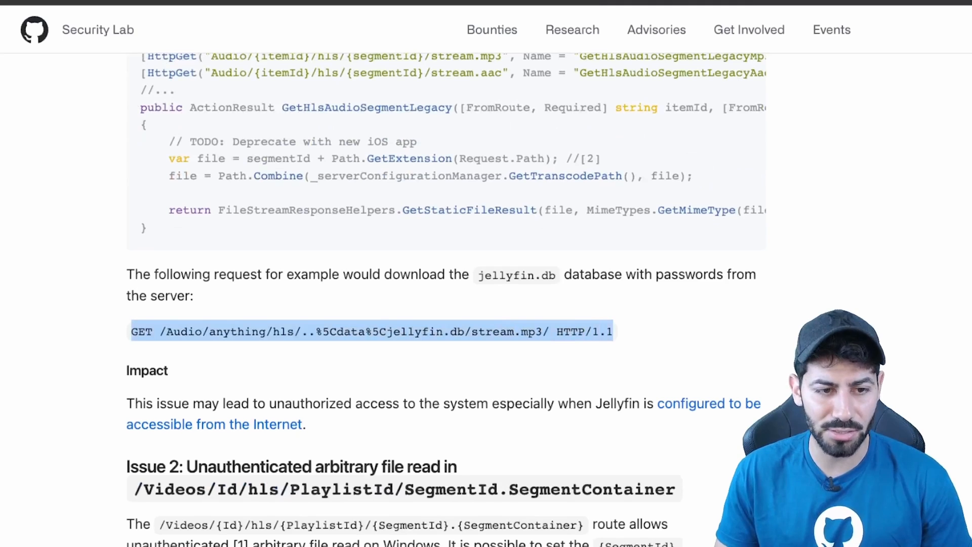